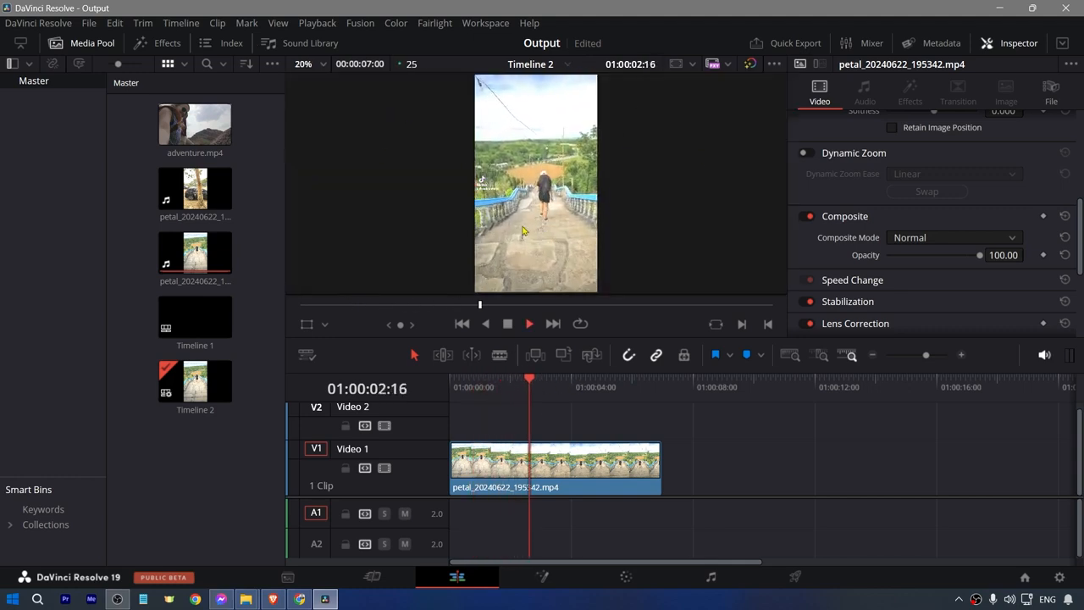
Step: Scrub to a representative frame, zoom the viewer to fill with the clip, and select the Video 1 clip
click(586, 381)
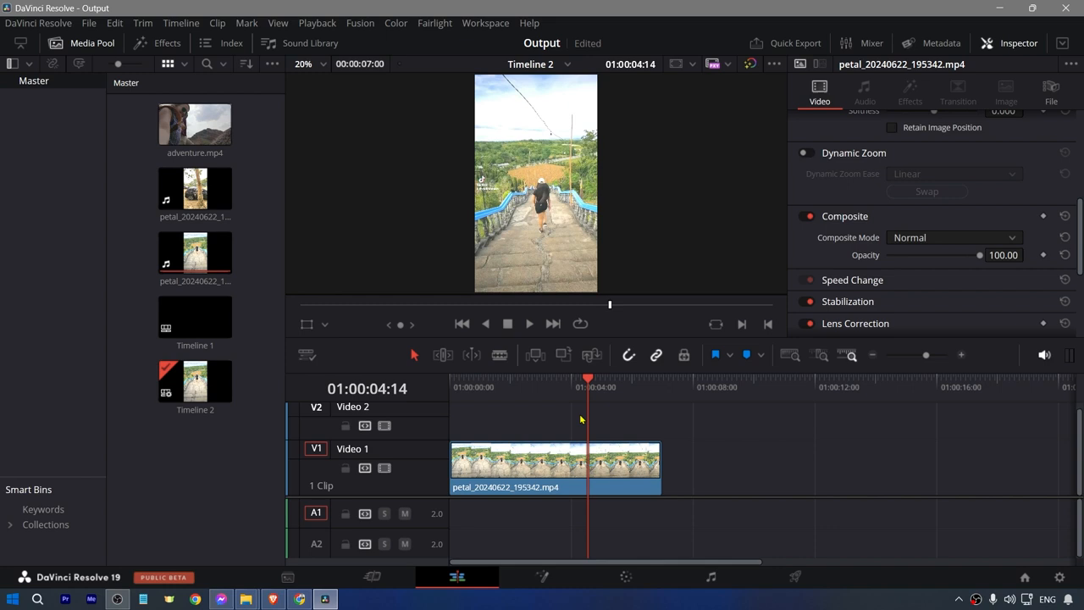
click(512, 387)
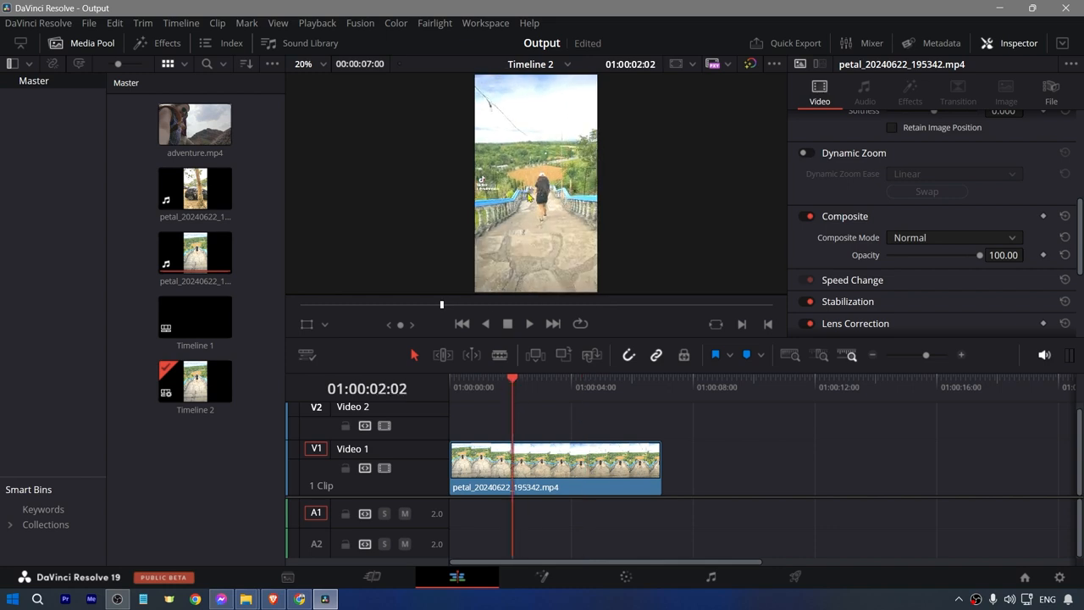
key(alt+shift+z)
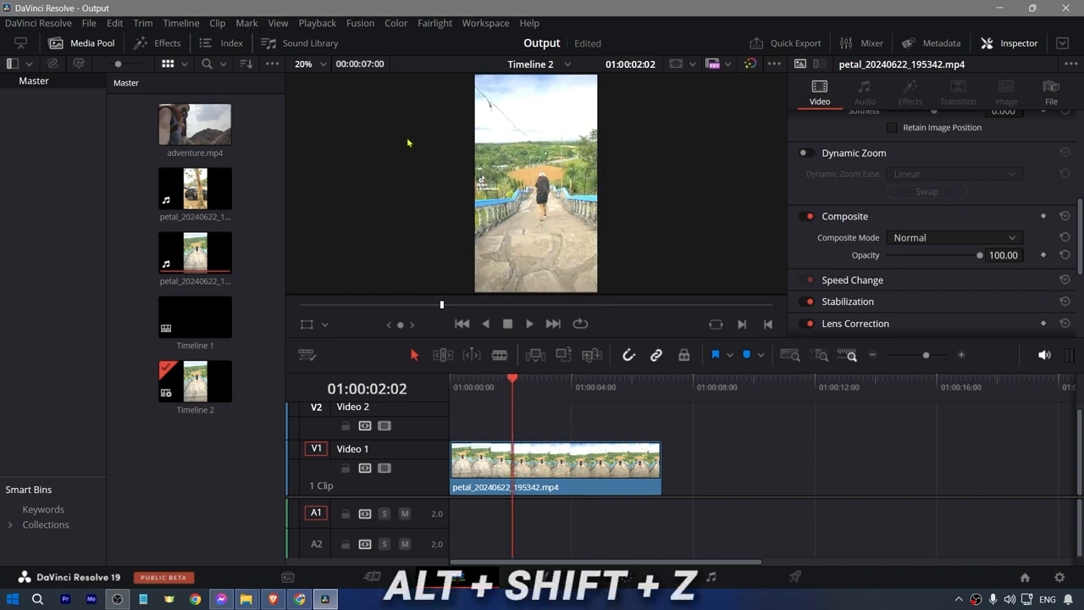
key(alt+shift+z)
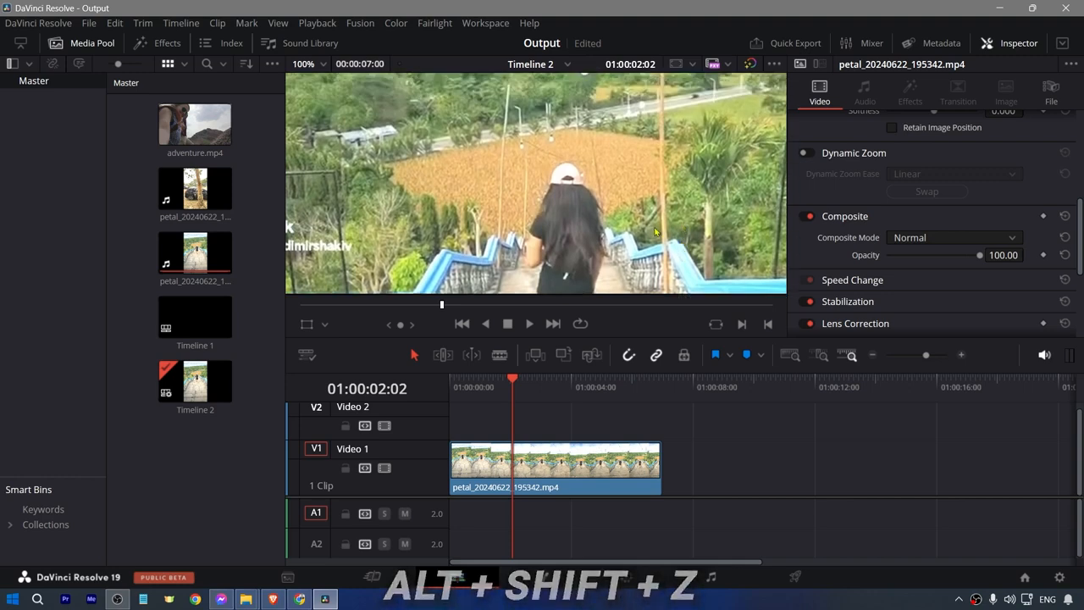
click(556, 466)
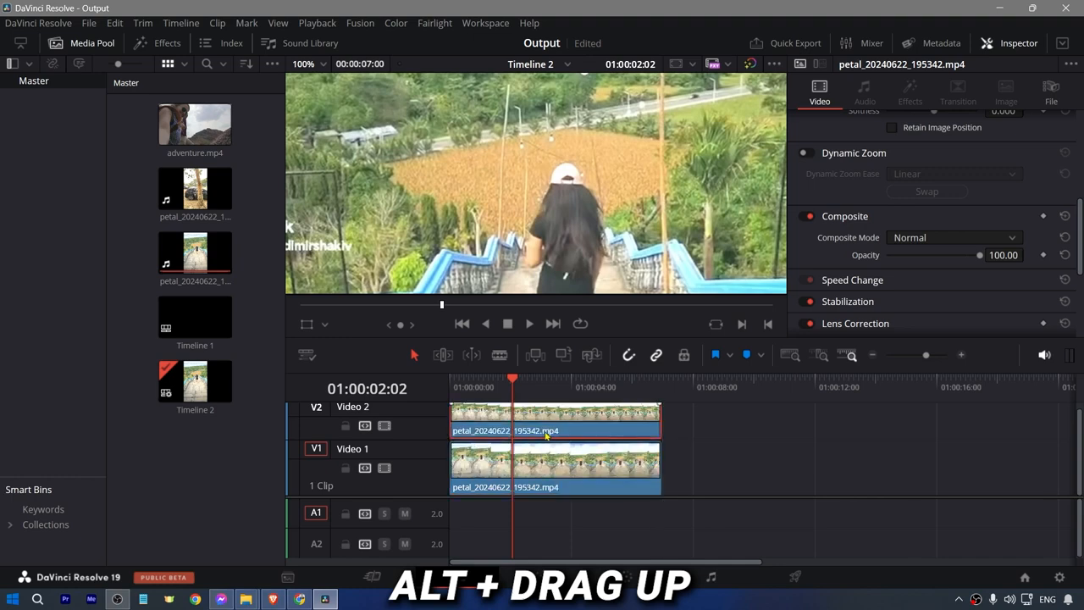
mouse_move(698, 417)
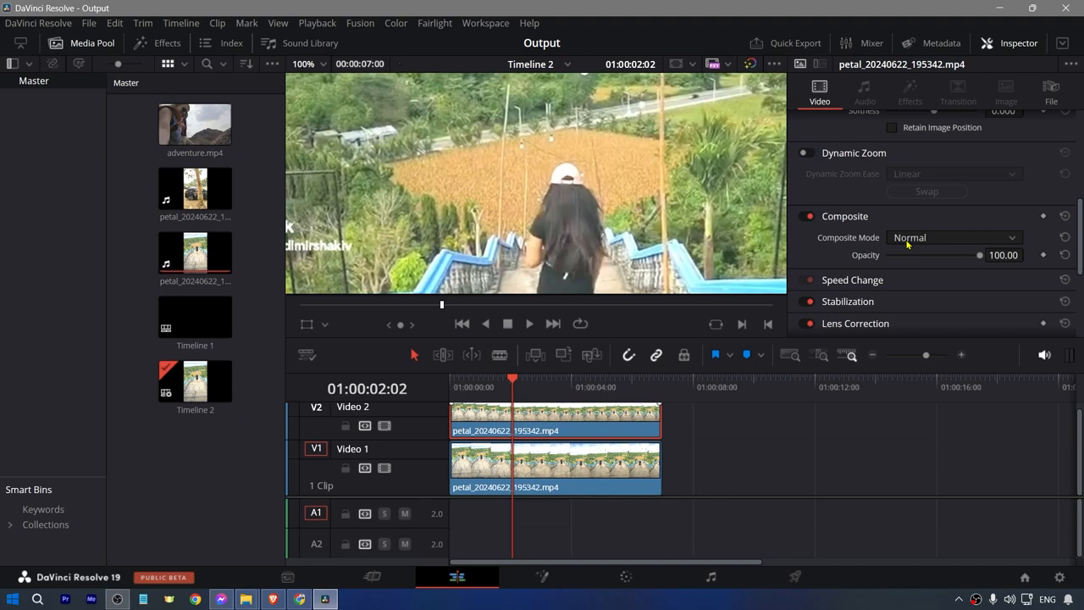
Step: Set the upper duplicate's composite mode to Multiply after briefly trying Softlight
click(955, 237)
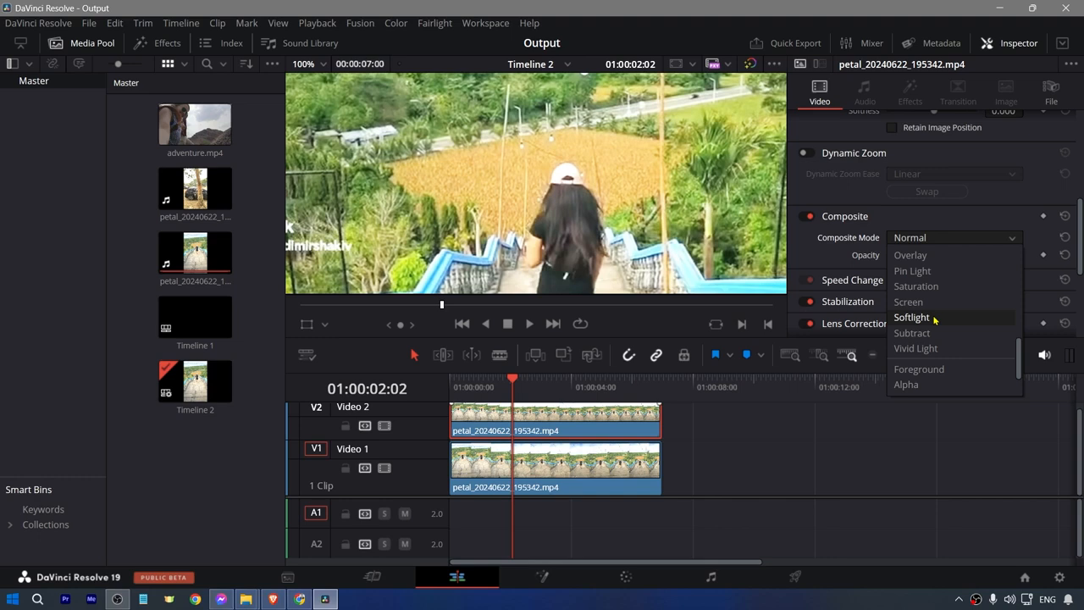
click(911, 317)
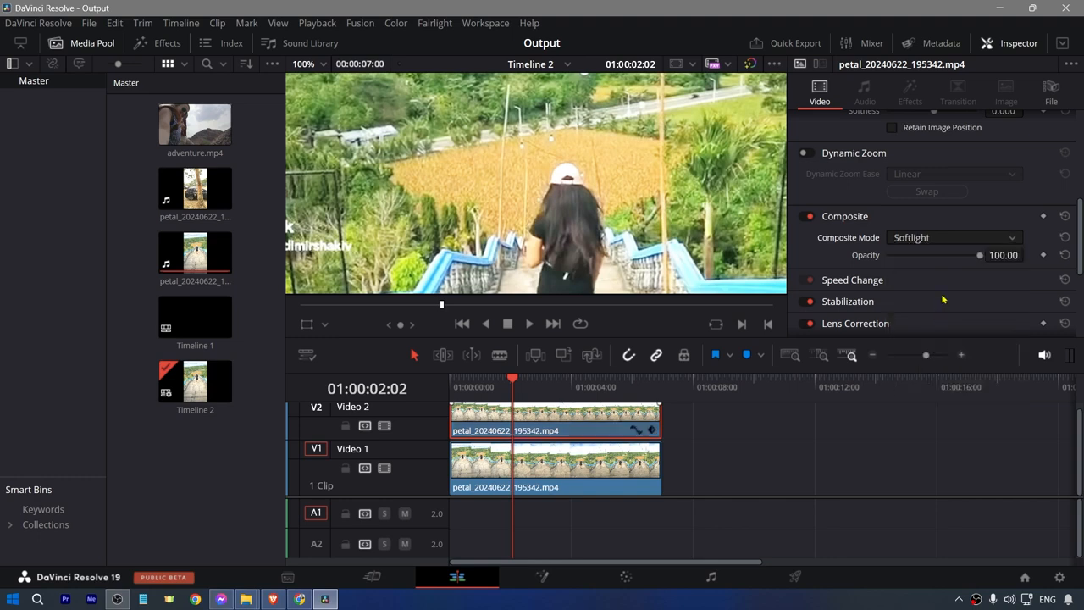
click(955, 237)
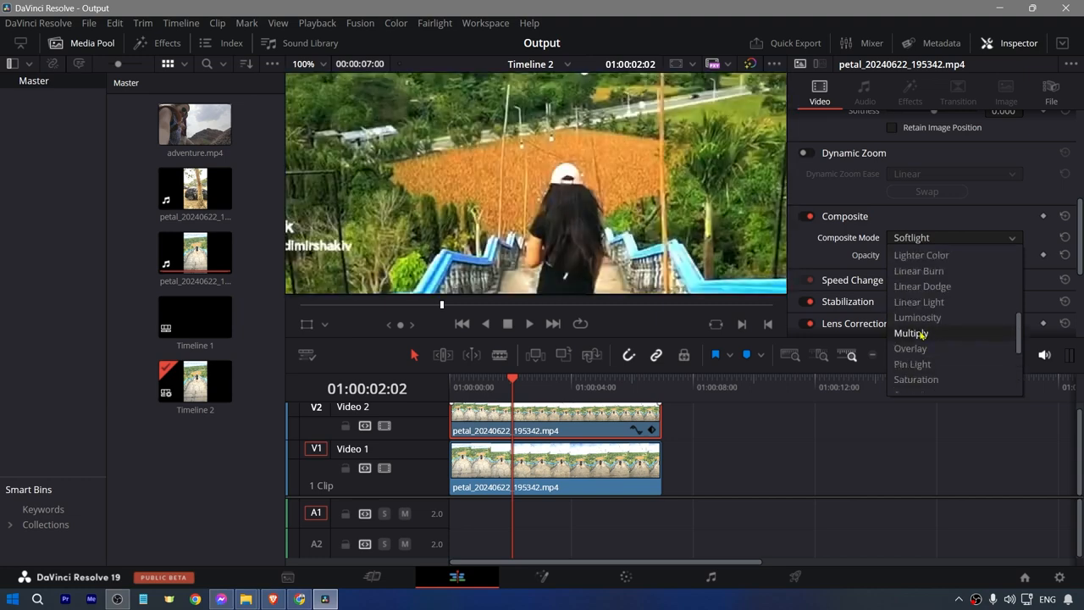
click(911, 332)
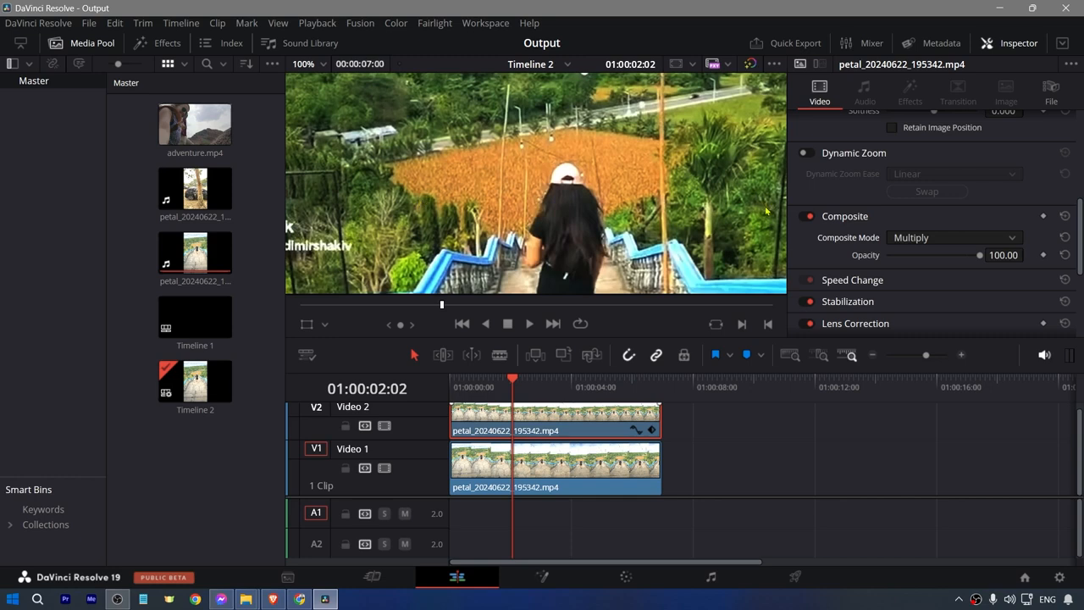
Step: Lower the upper clip's opacity to about 65.65 and fit the whole vertical frame in the preview
drag(980, 254, 974, 254)
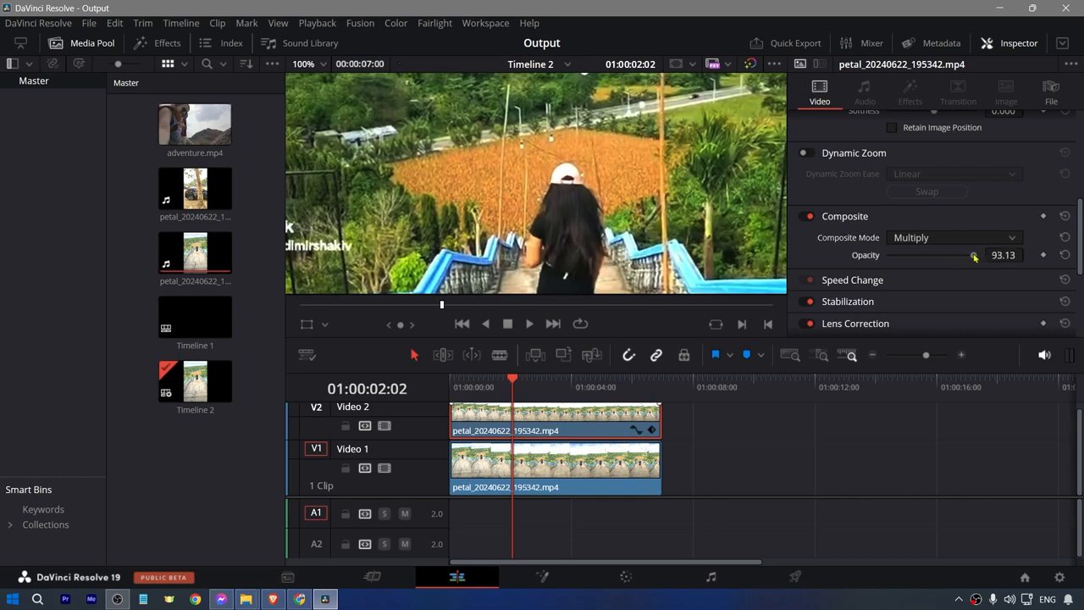
drag(973, 254, 951, 254)
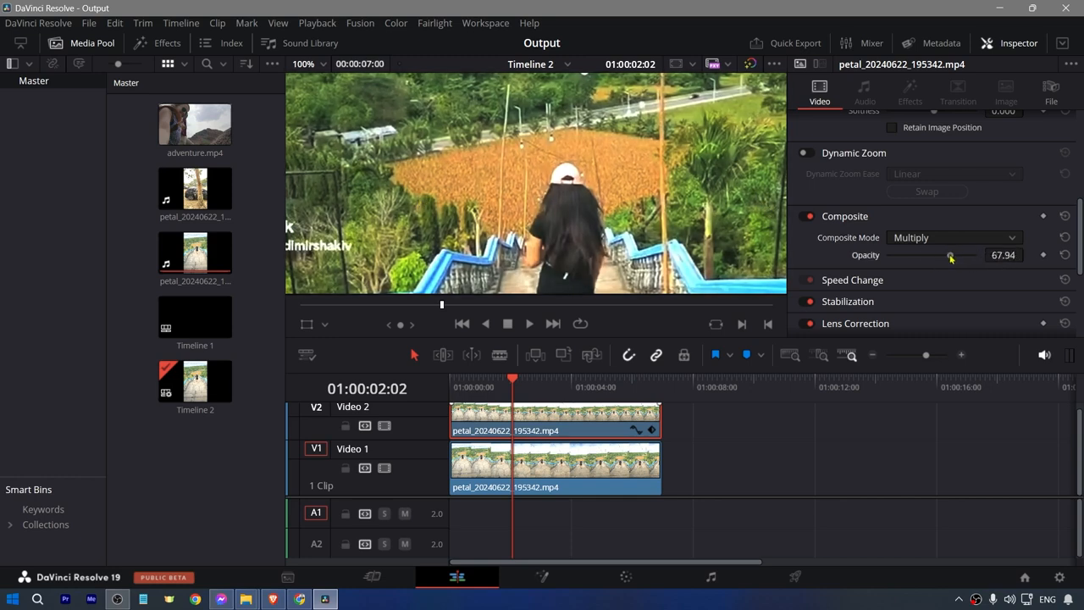
drag(952, 254, 948, 254)
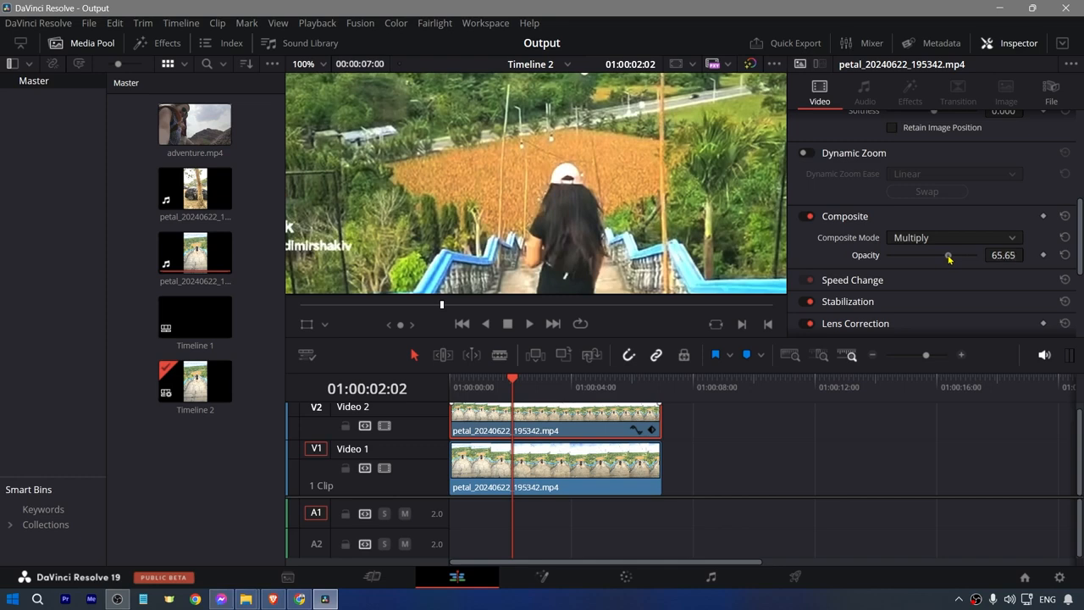
drag(948, 254, 952, 254)
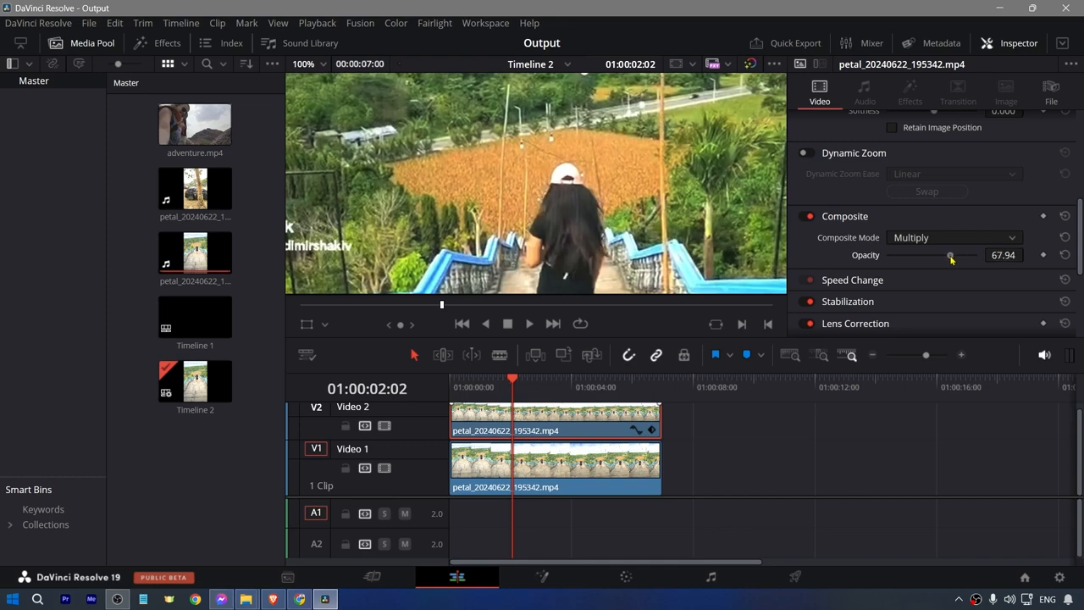
drag(952, 254, 948, 254)
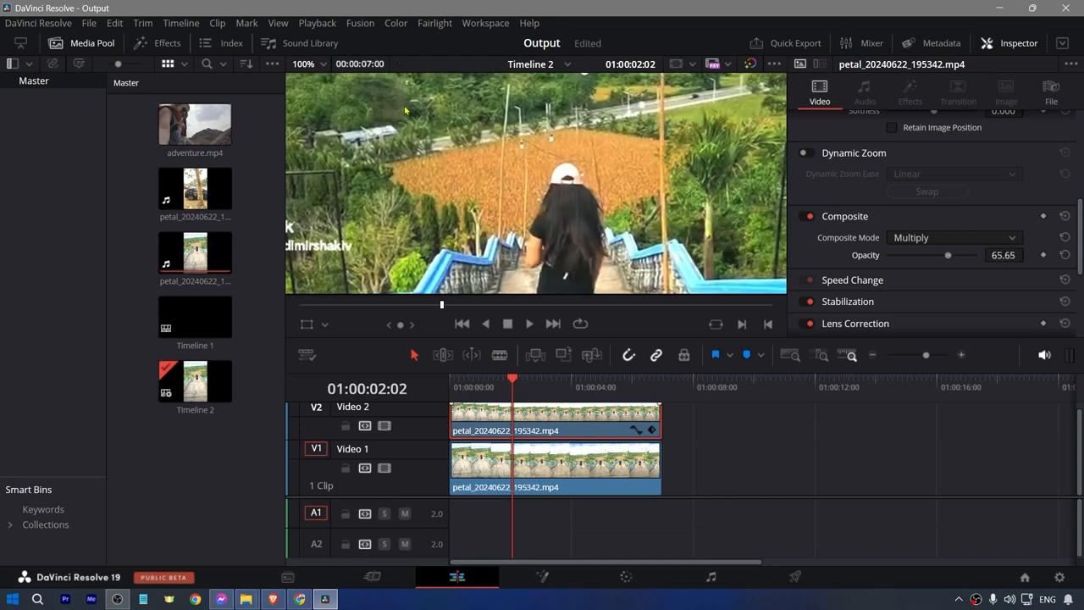
click(303, 64)
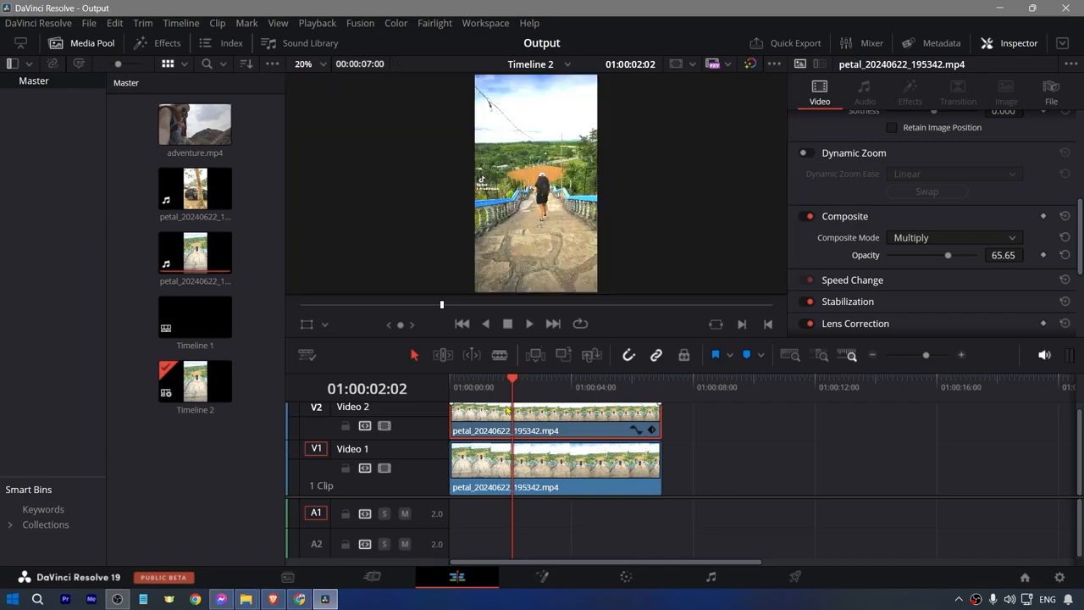